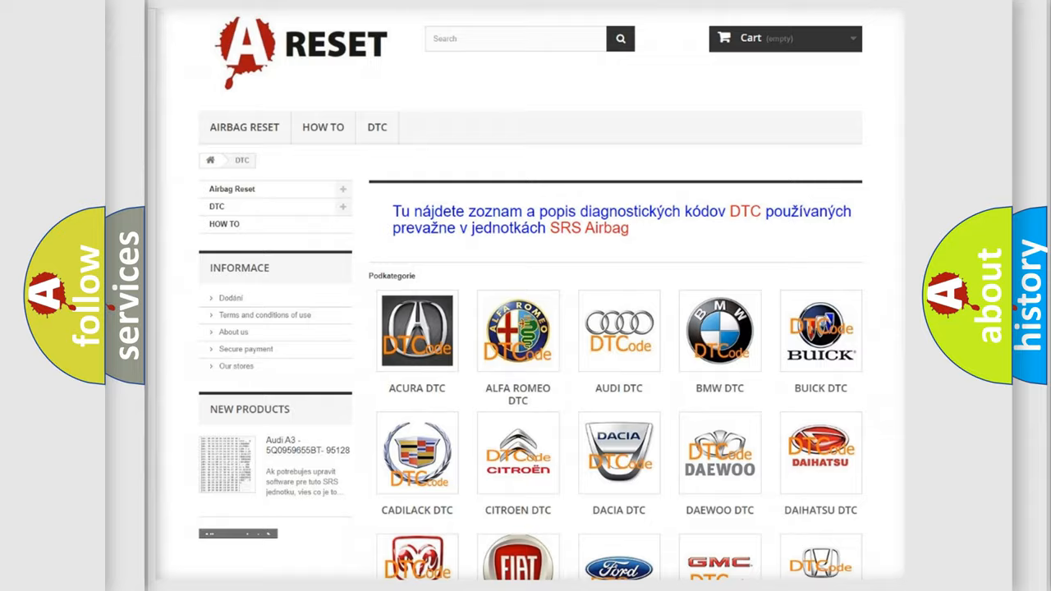
scroll(down, 3)
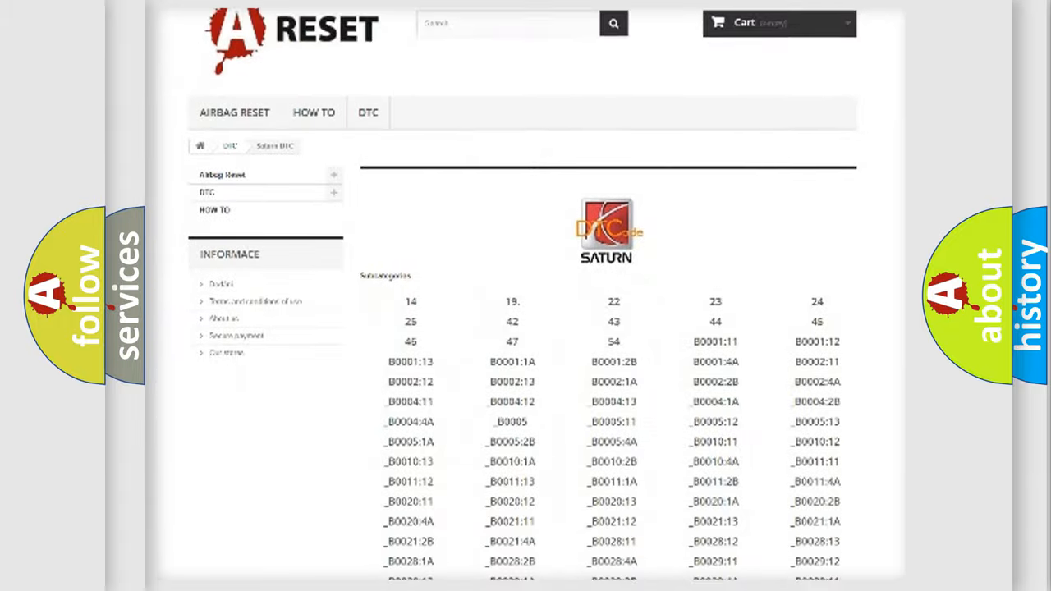
scroll(down, 3)
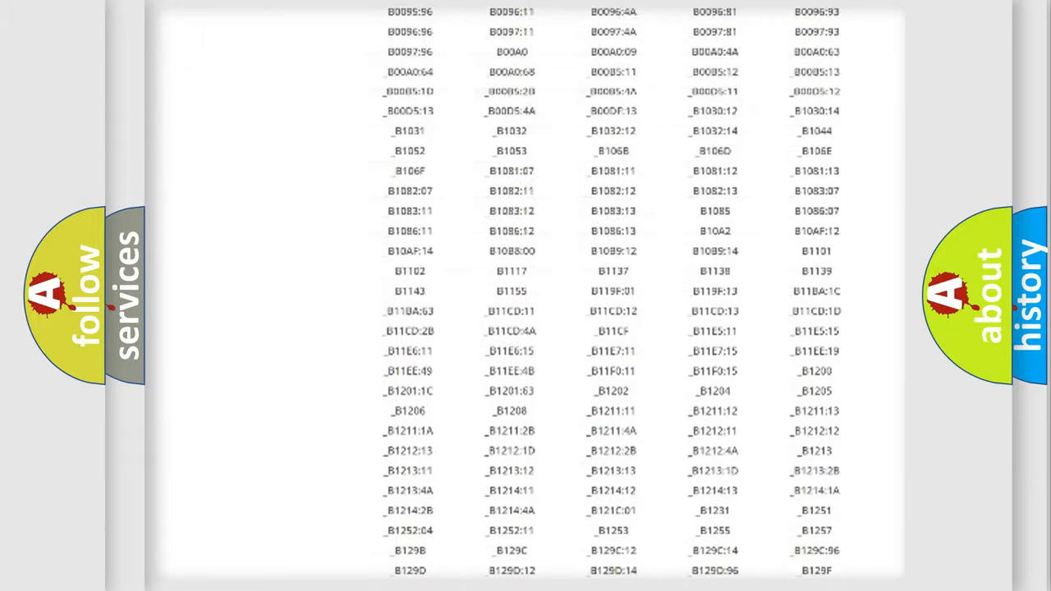
scroll(up, 3)
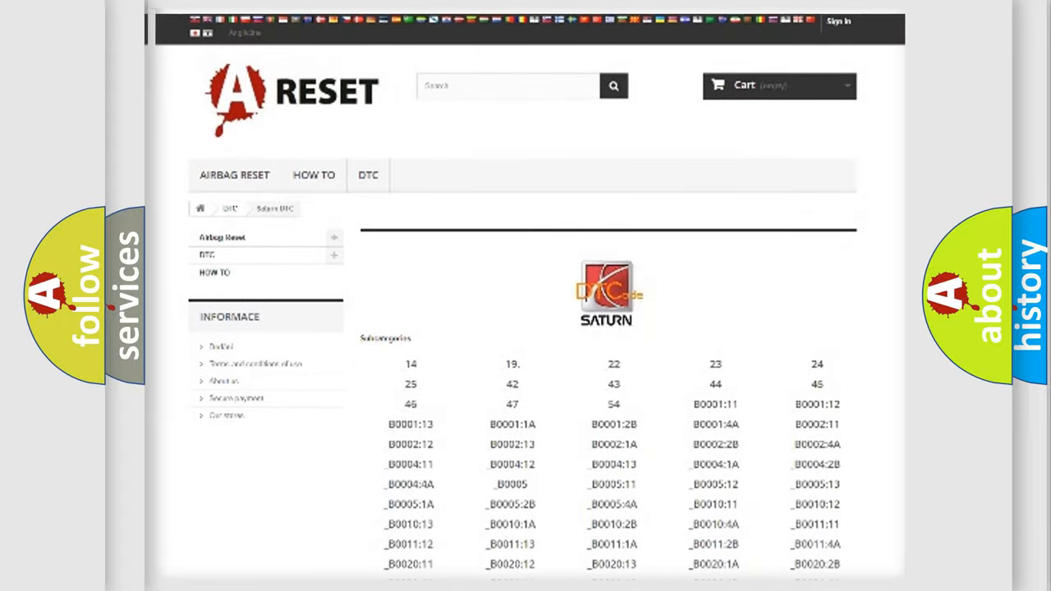